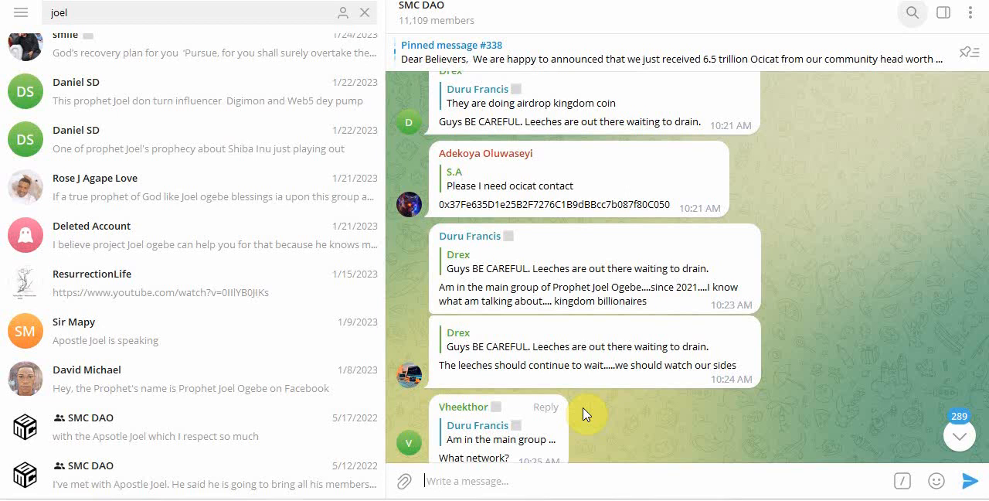
pyautogui.moveTo(579, 412)
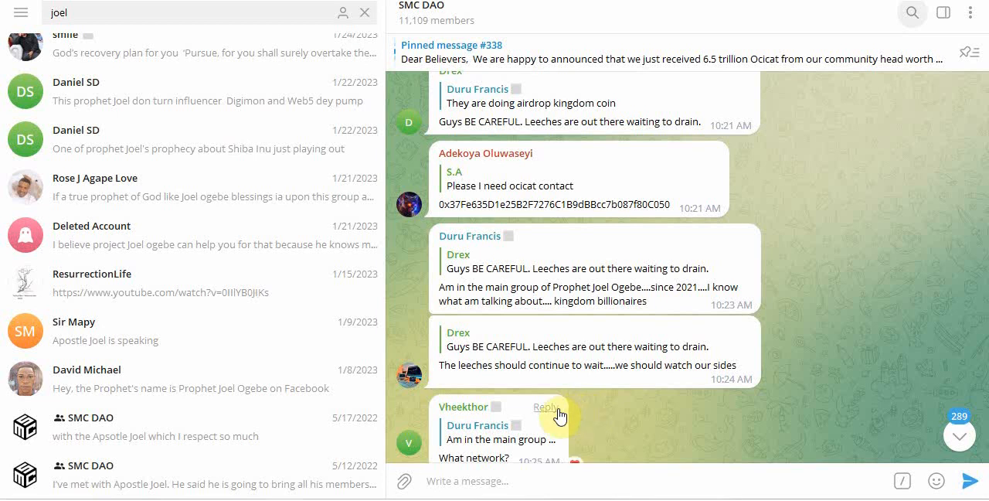
# Step: Open the 5/12/2022 SMC DAO 'joel' search result about Apostle Joel's members buying the coin
pyautogui.click(155, 479)
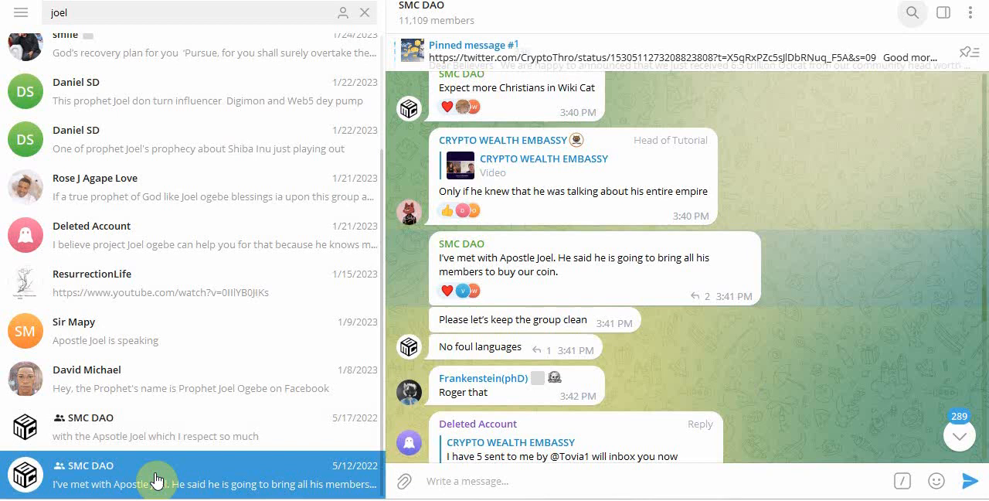
pyautogui.moveTo(321, 477)
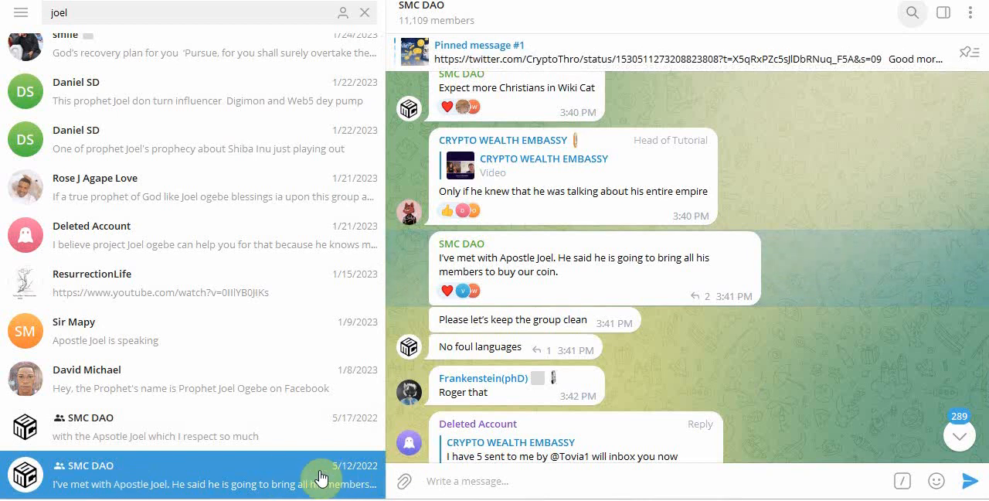